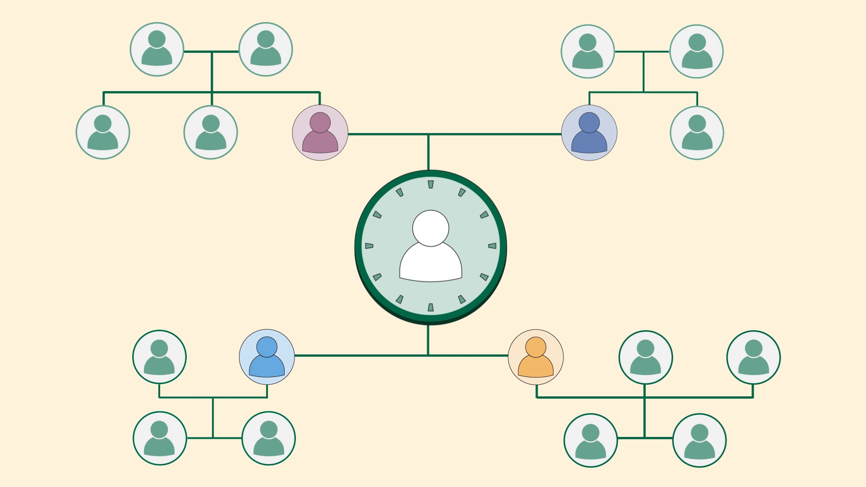
pyautogui.scroll(-3)
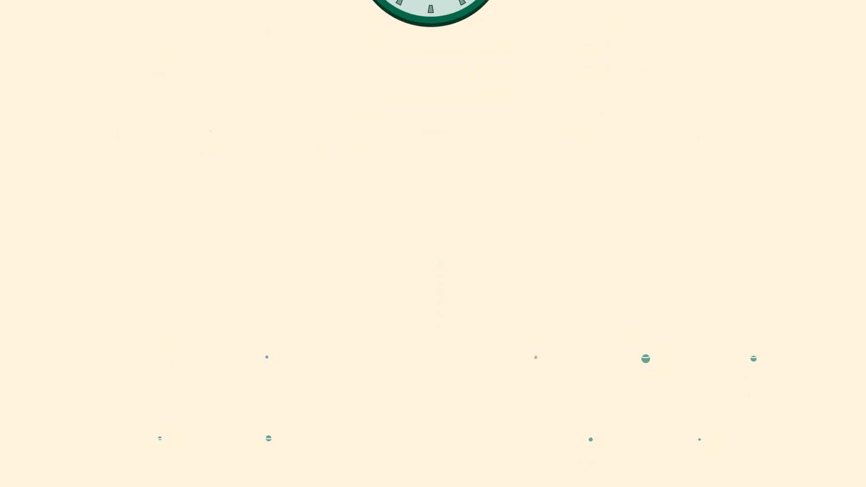